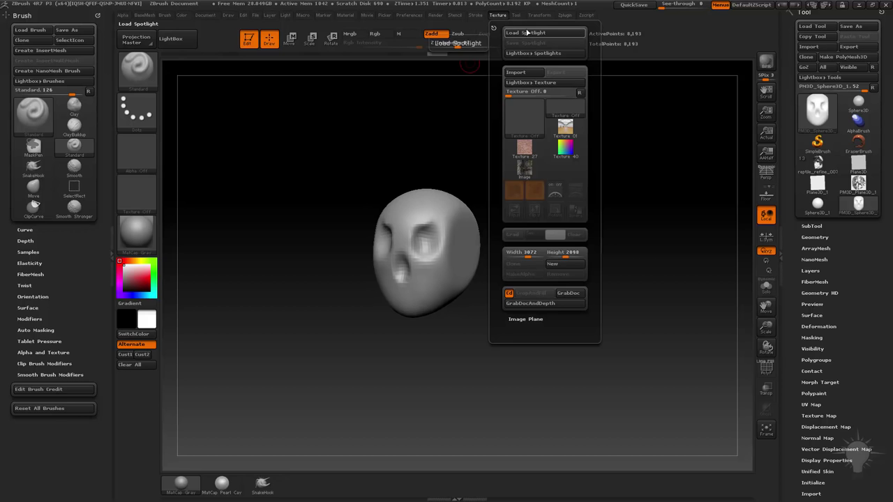
Step: Load the skull turnaround image as a Spotlight reference over the sphere
click(515, 72)
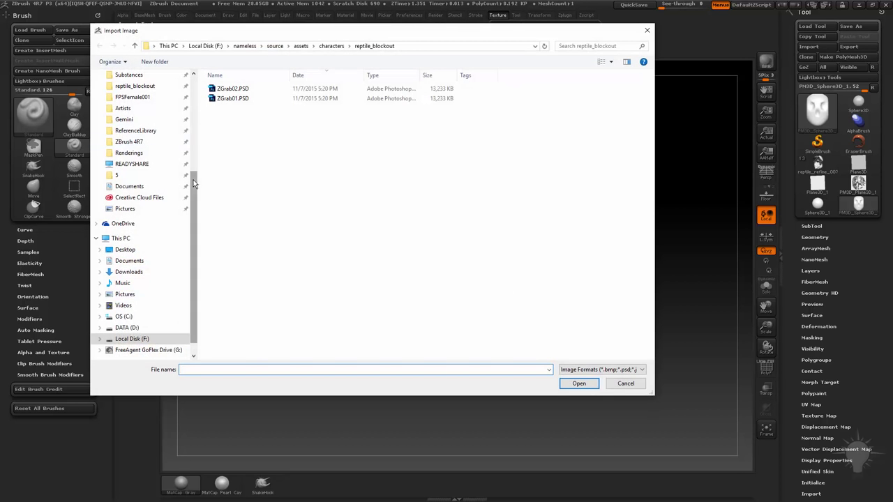
click(625, 384)
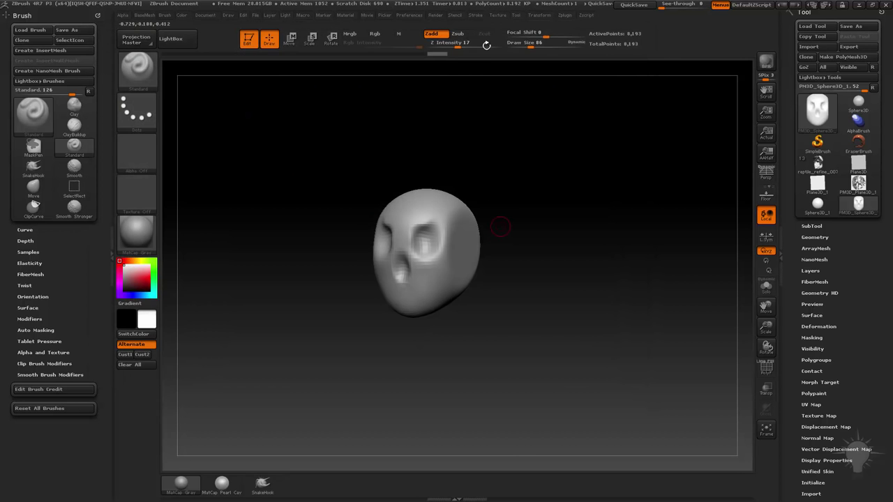
click(497, 14)
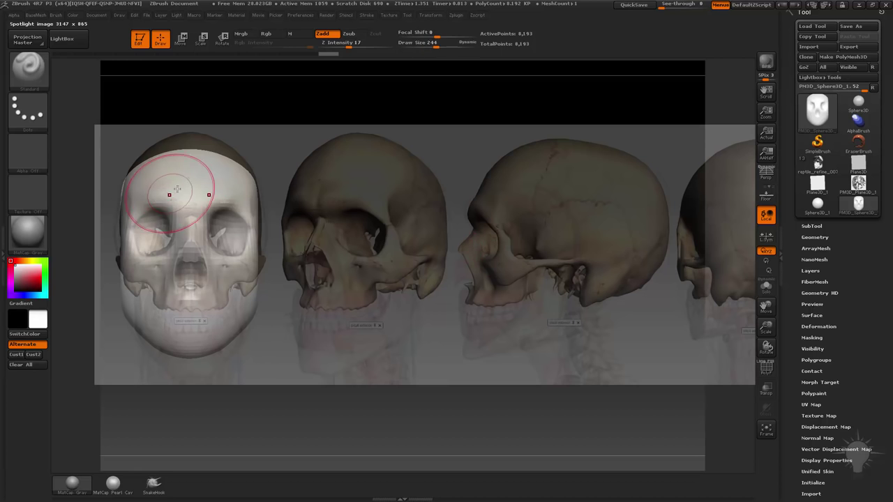
Step: Turn on Rgb, subdivide the skull mesh, and rotate it to a new angle
click(300, 14)
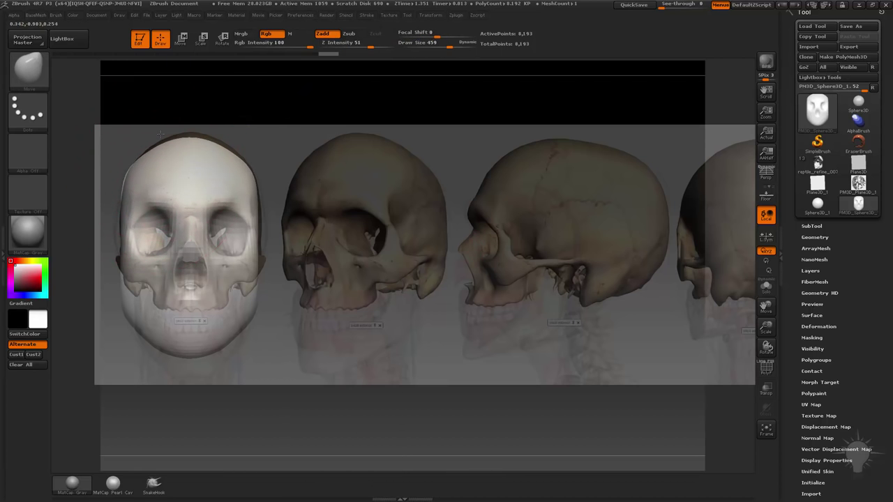
click(351, 33)
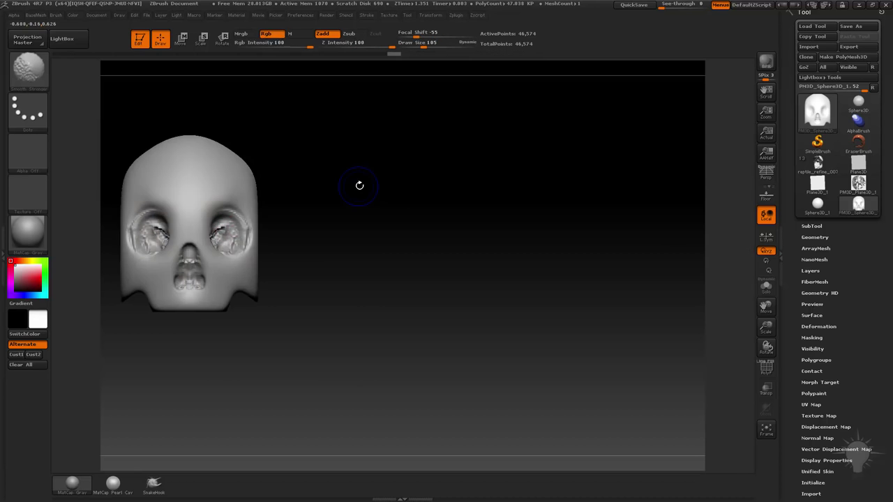
drag(359, 185, 356, 195)
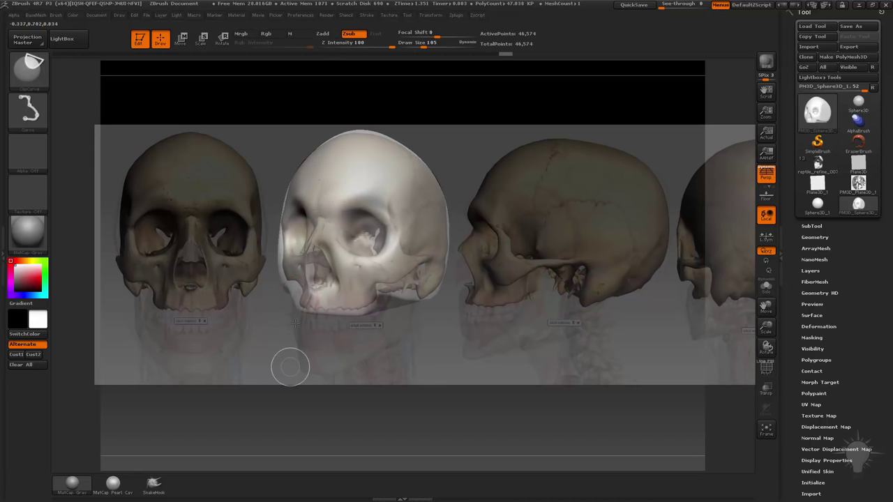
Step: Sculpt the jaw, cheek and eye-socket rim to fit the three-quarter reference skull
drag(282, 269, 290, 366)
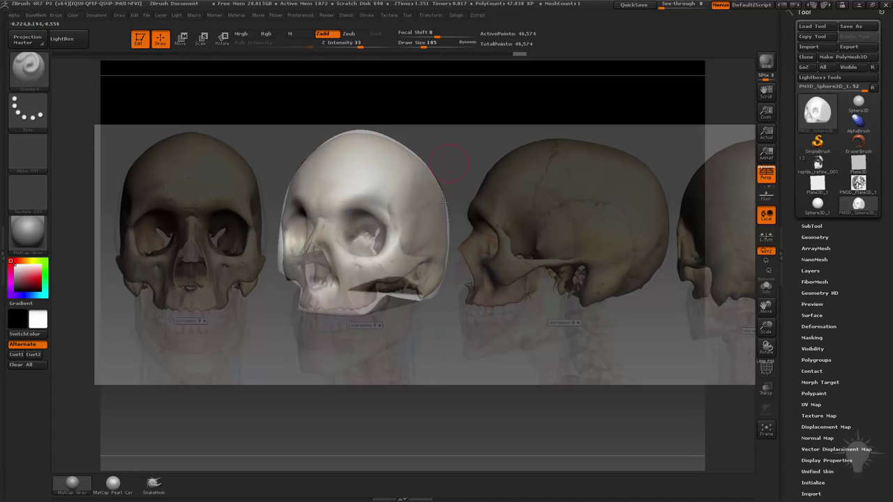
click(325, 263)
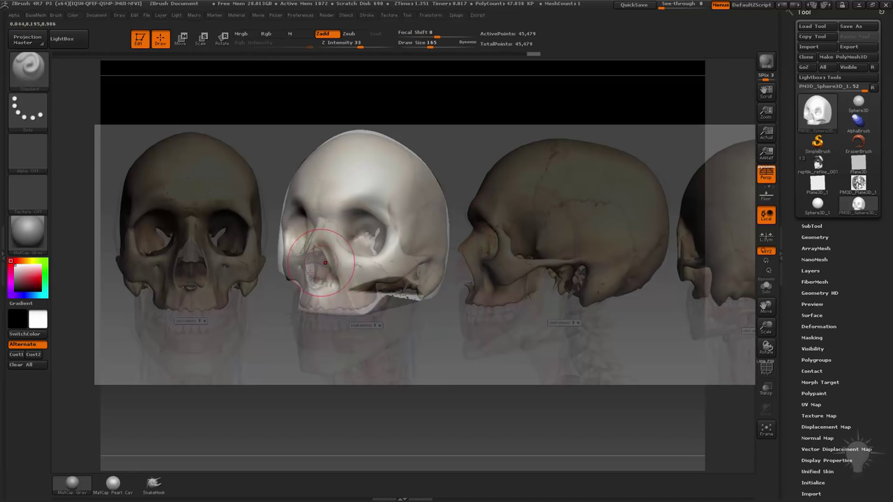
click(266, 33)
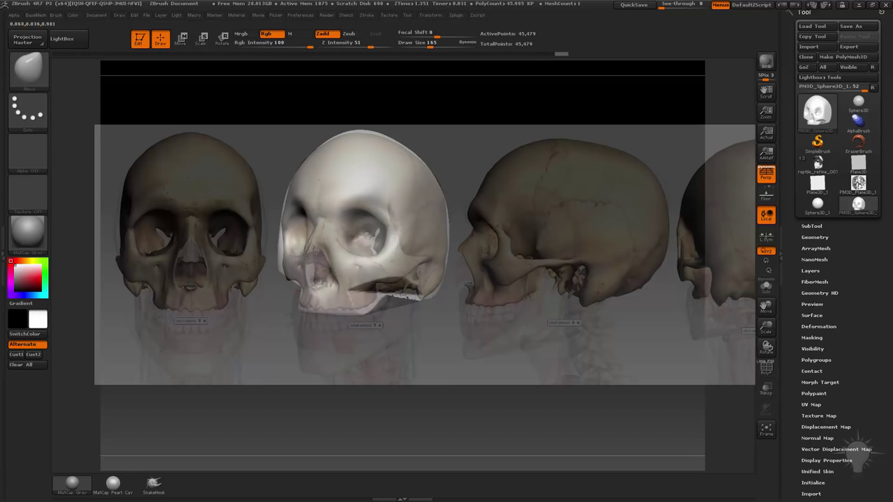
drag(328, 210, 328, 244)
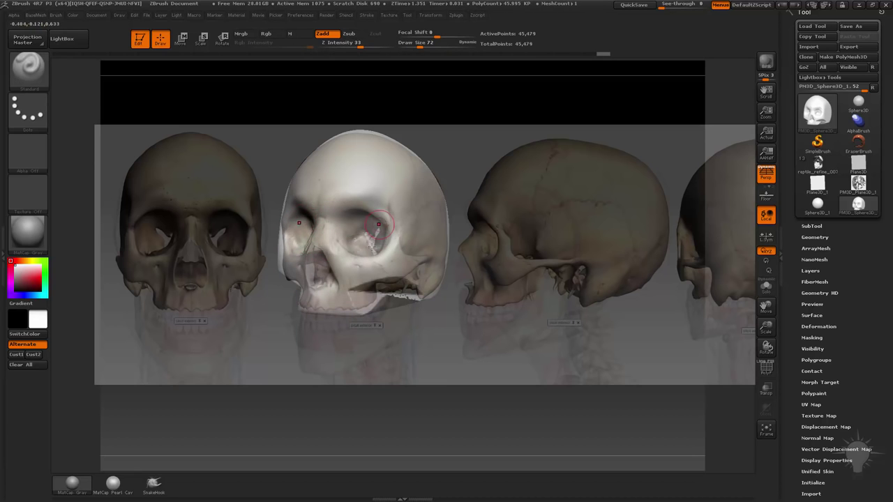
drag(378, 225, 338, 310)
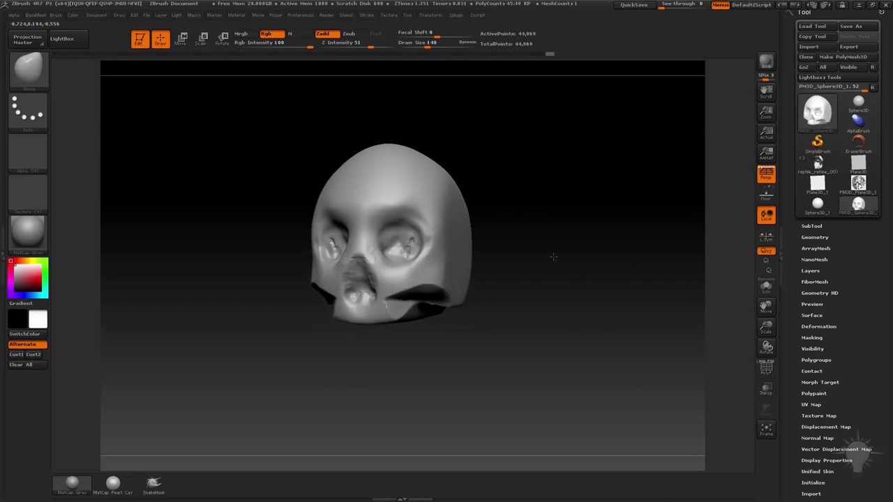
Step: Orbit the skull side to side to inspect its profile
drag(553, 257, 640, 265)
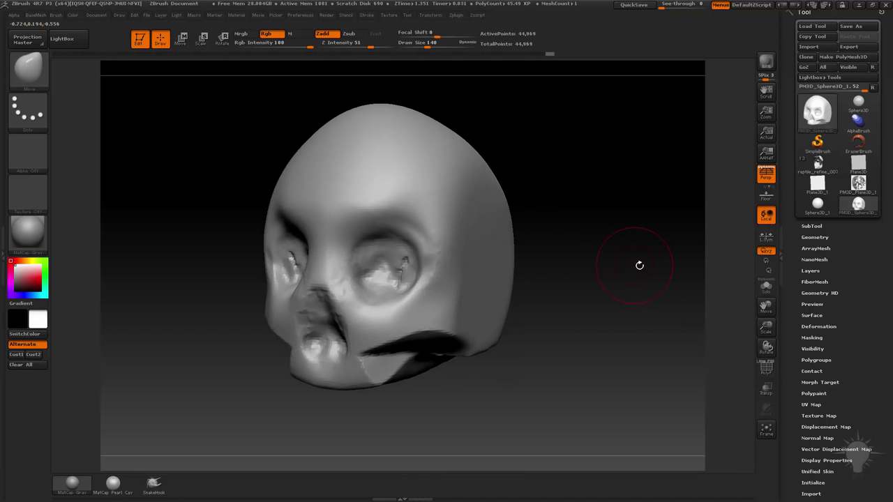
drag(639, 265, 512, 275)
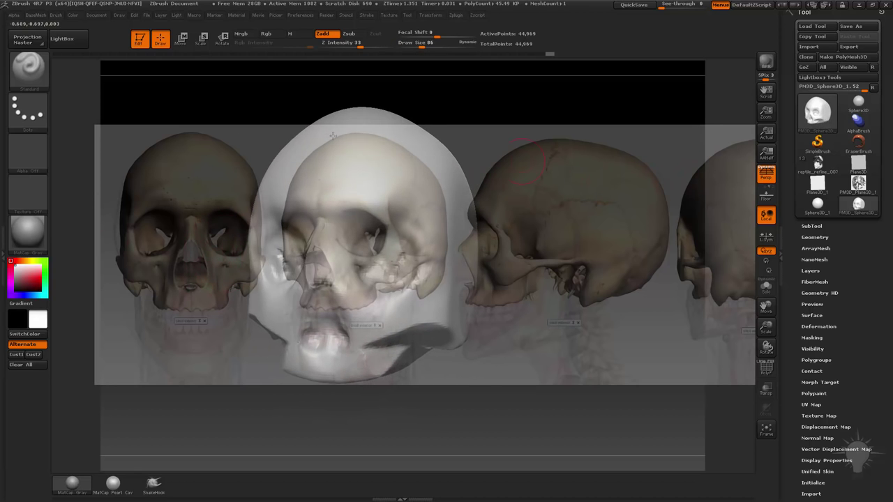
Step: Show the Brush palette's brush list
click(119, 15)
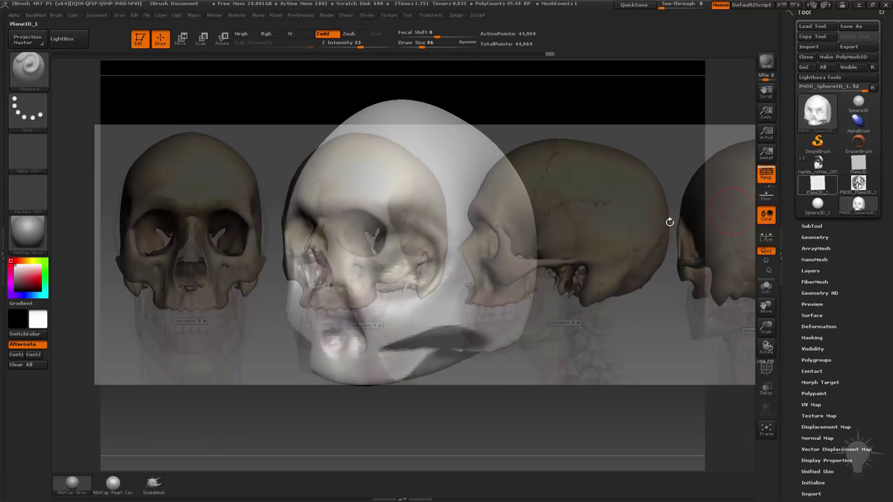
mouse_move(649, 238)
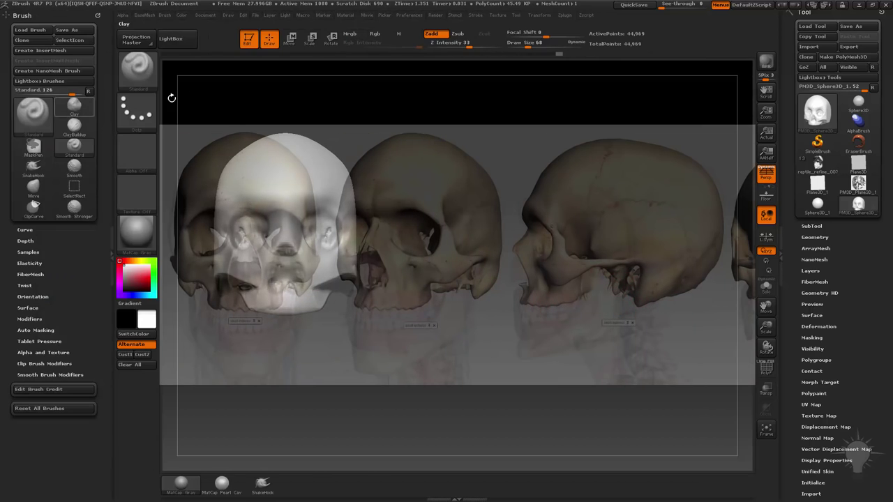
Step: Open the Document palette to check the ZAppLink stored views, then close it
click(205, 15)
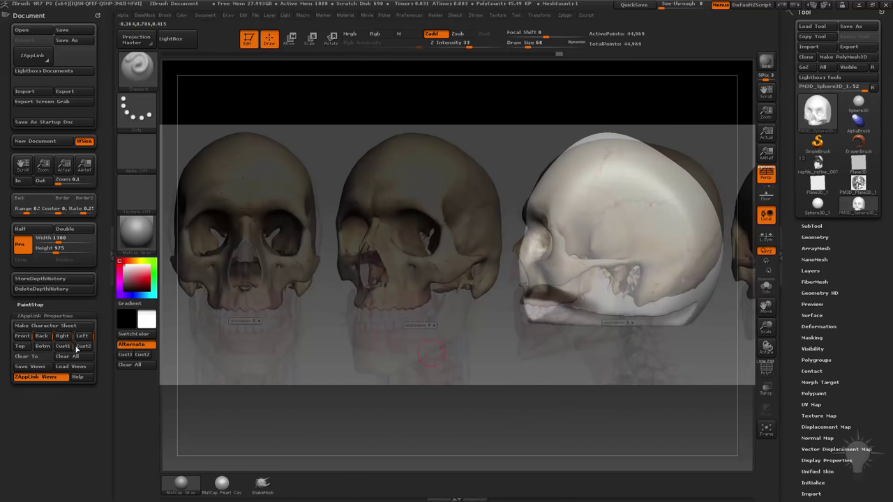
click(82, 336)
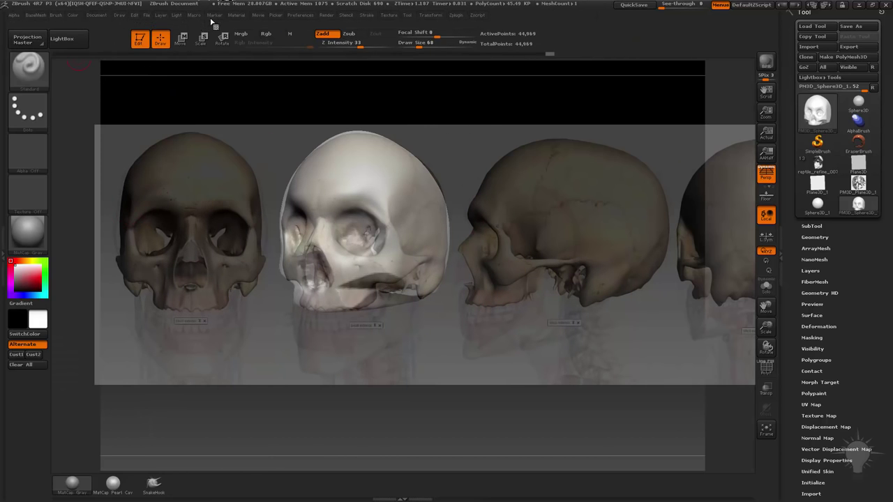
Step: Show the camera timeline from the Movie palette
click(258, 14)
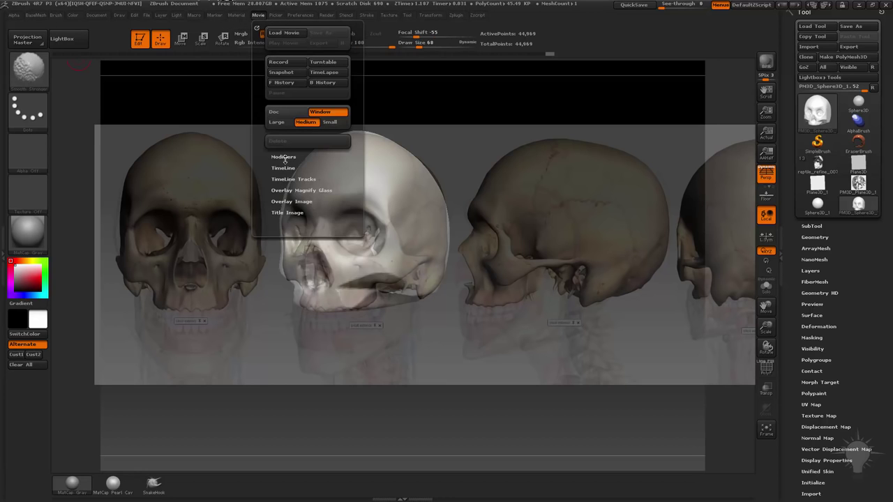
click(282, 167)
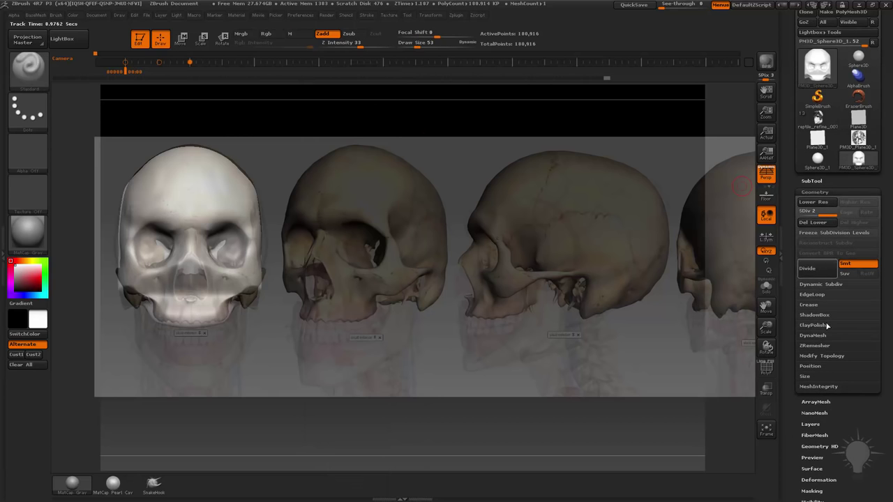
Step: Expand the DynaMesh options under Tool > Geometry
click(812, 335)
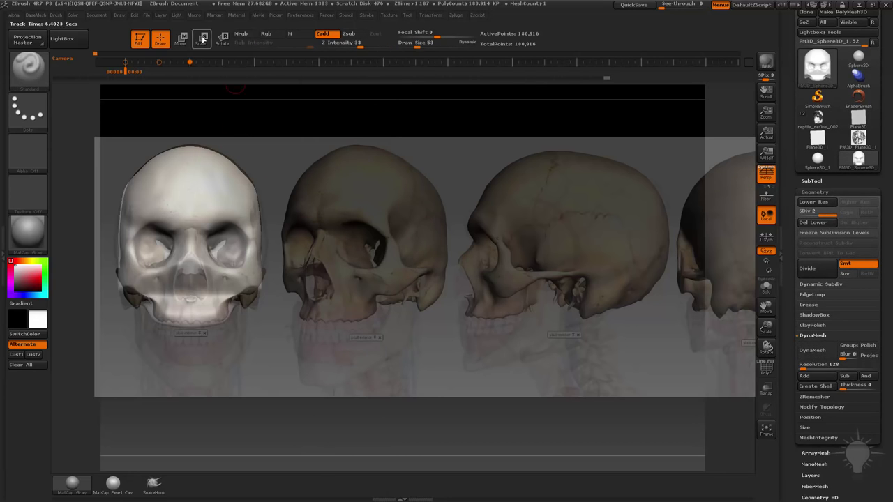
Step: Enable Rgb to paint the reference's bone colours onto the skull
click(201, 38)
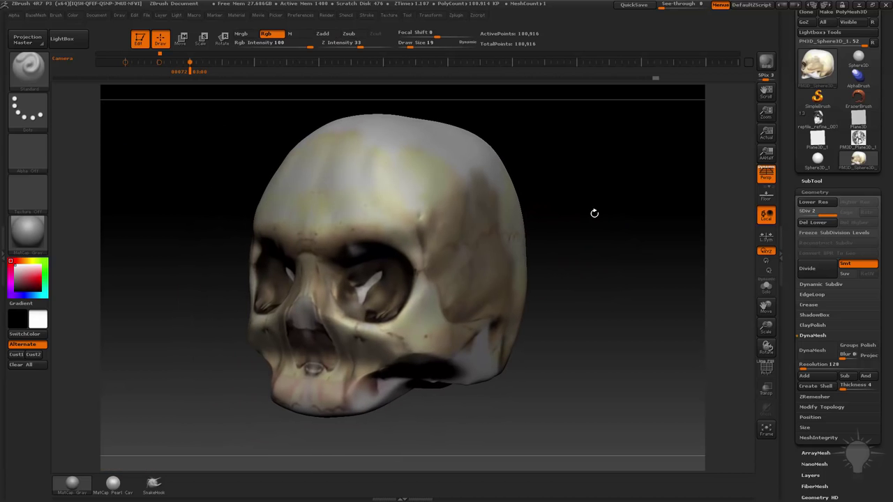
Step: Orbit the painted skull to view the cranium, then turn it back to face front
drag(594, 213, 593, 230)
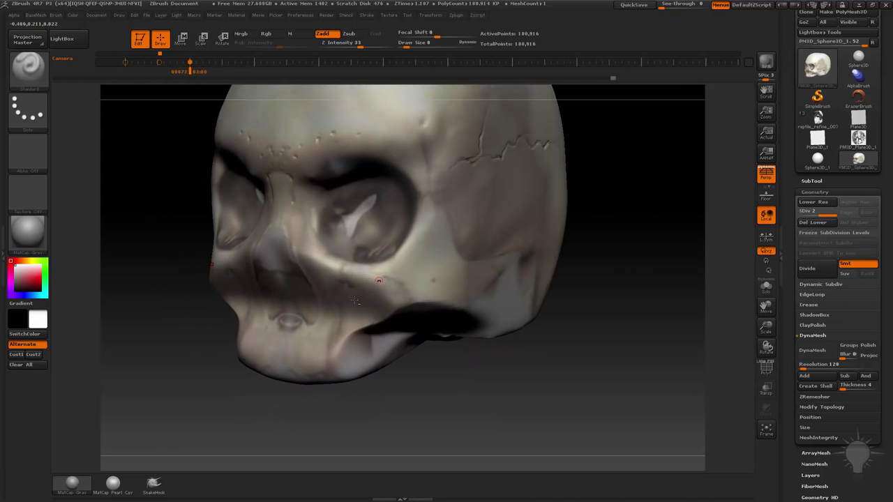
drag(379, 280, 667, 272)
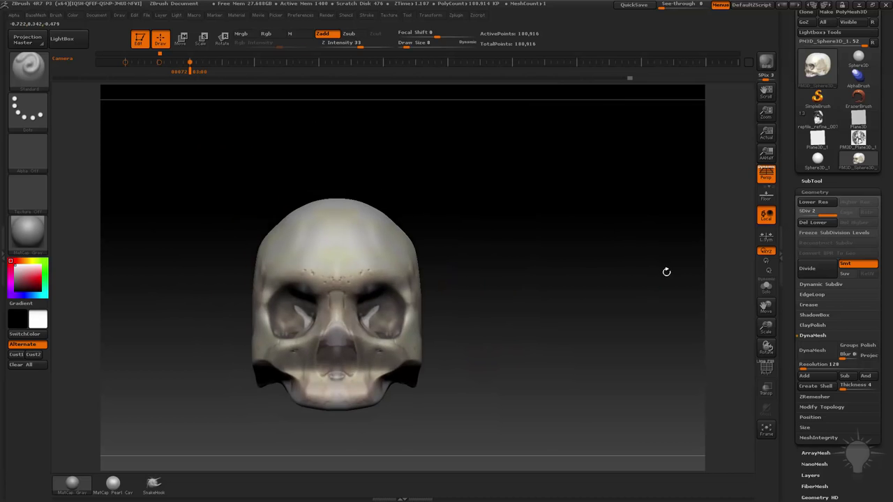